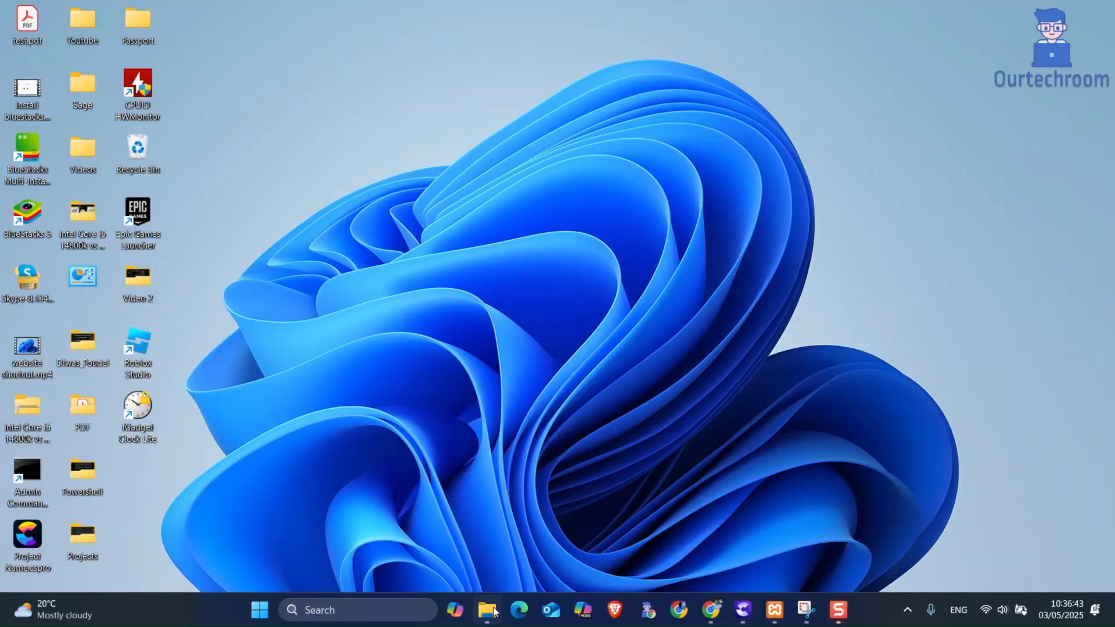
Launch File Explorer from the taskbar to view This PC and its drives.
click(486, 610)
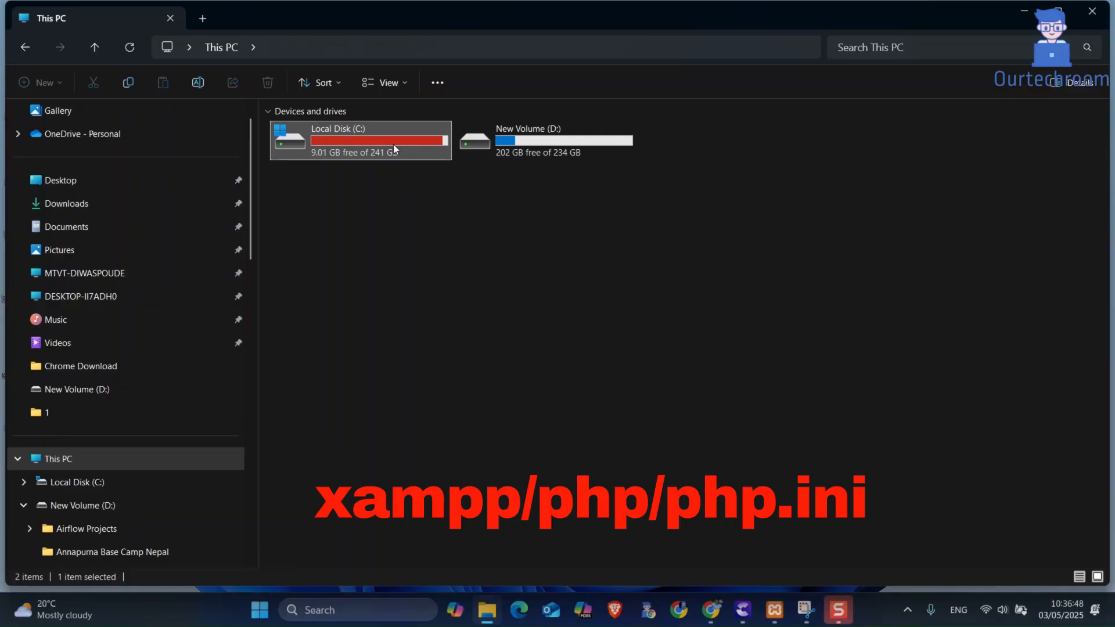
Navigate to C:\xampp\php and bring up the context menu for php.ini.
double_click(360, 140)
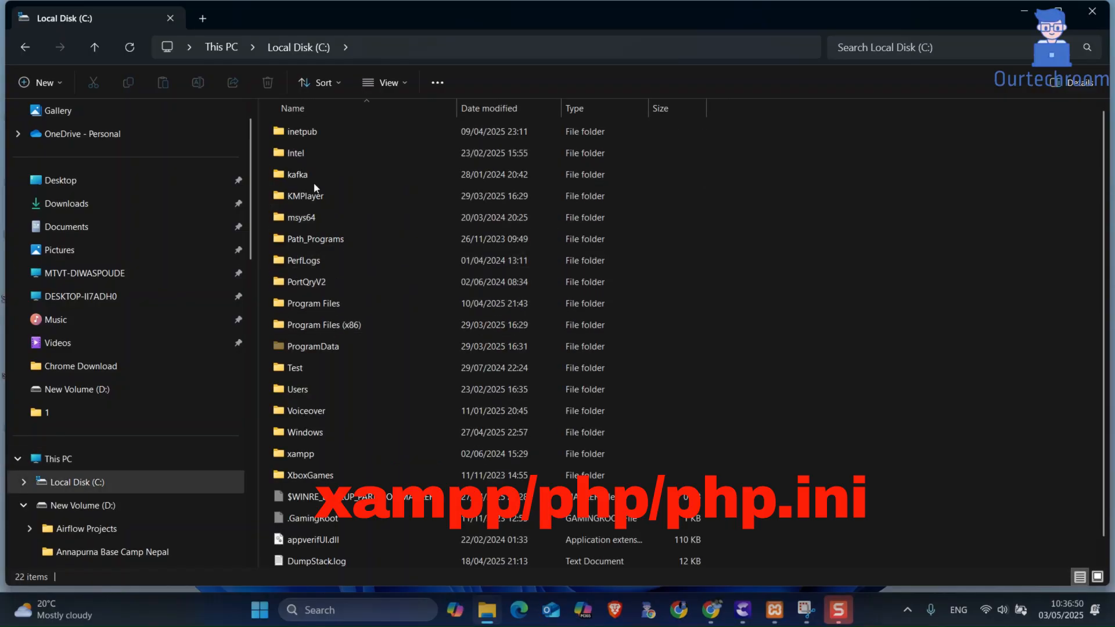
double_click(298, 453)
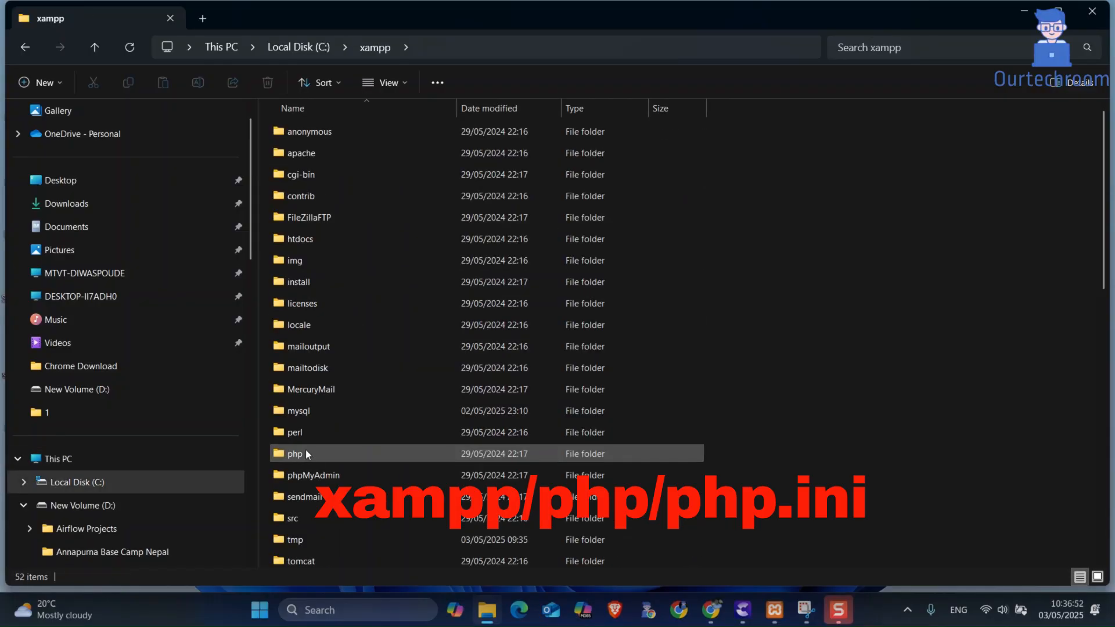
mouse_move(360, 367)
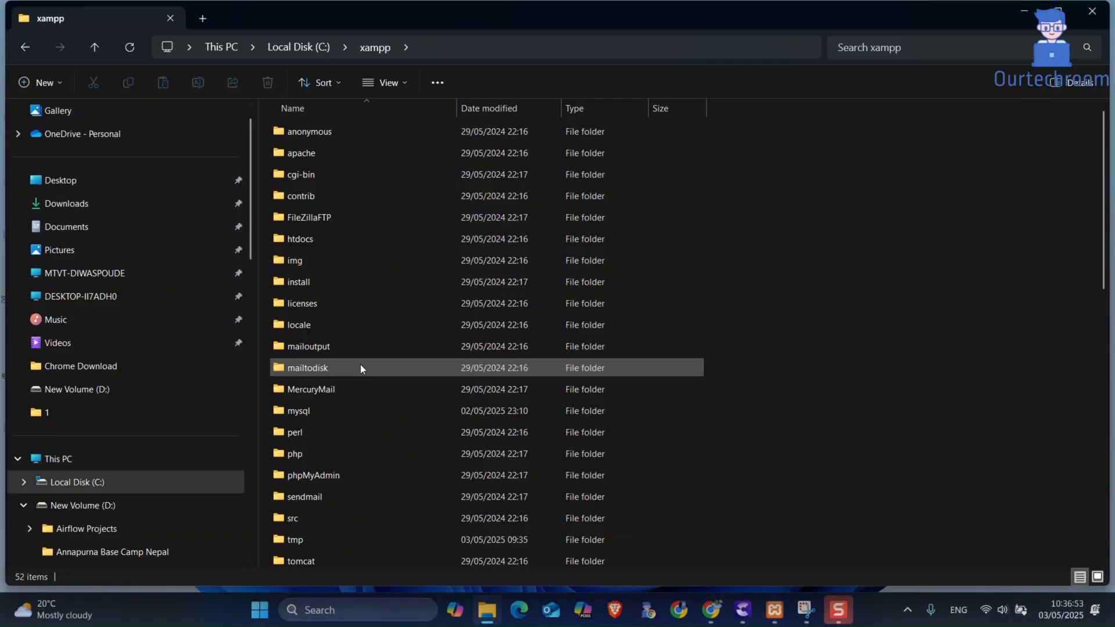
click(295, 453)
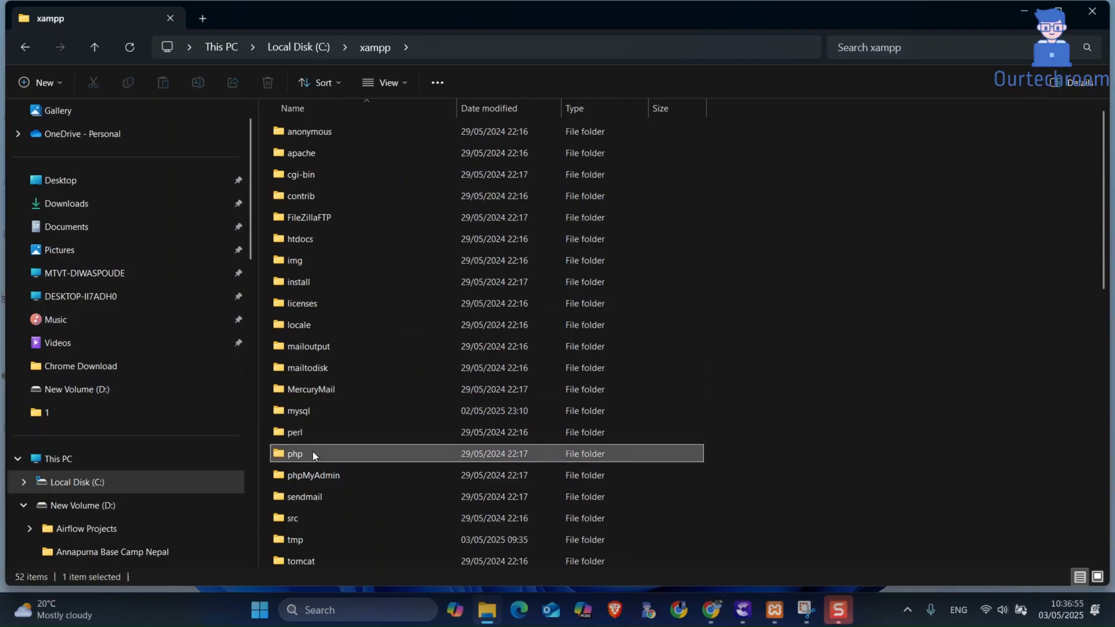
double_click(295, 454)
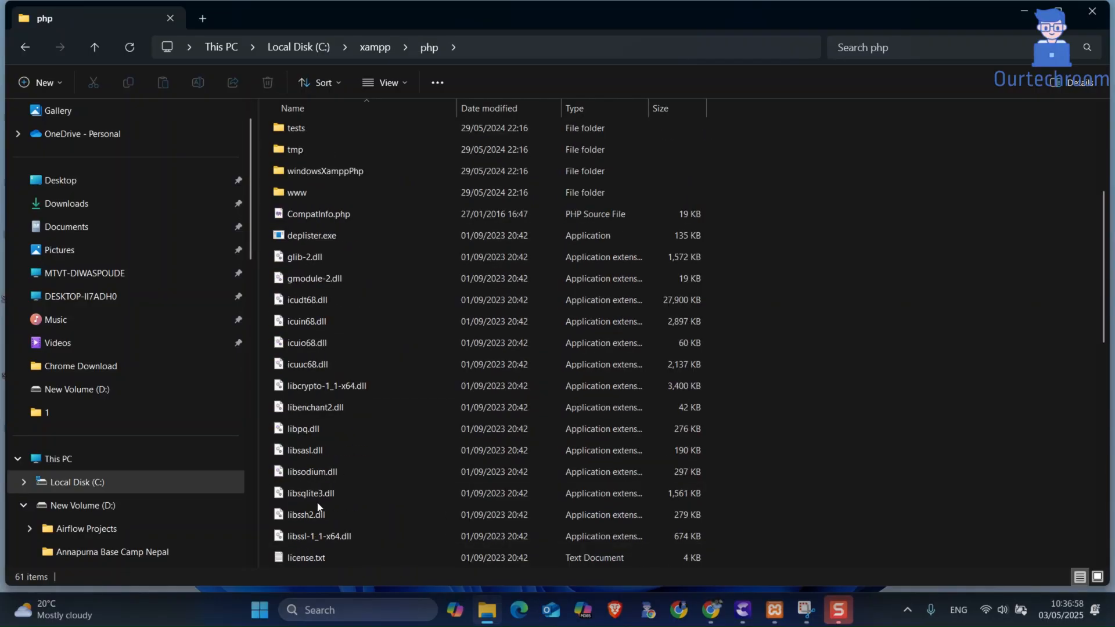
scroll(down, 3)
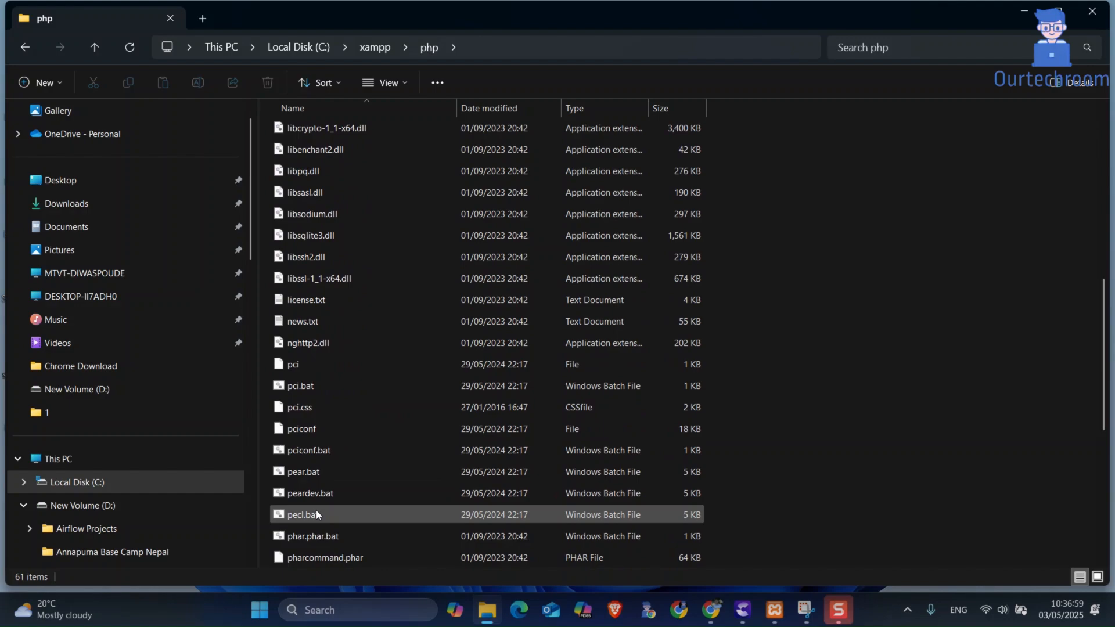
right_click(299, 472)
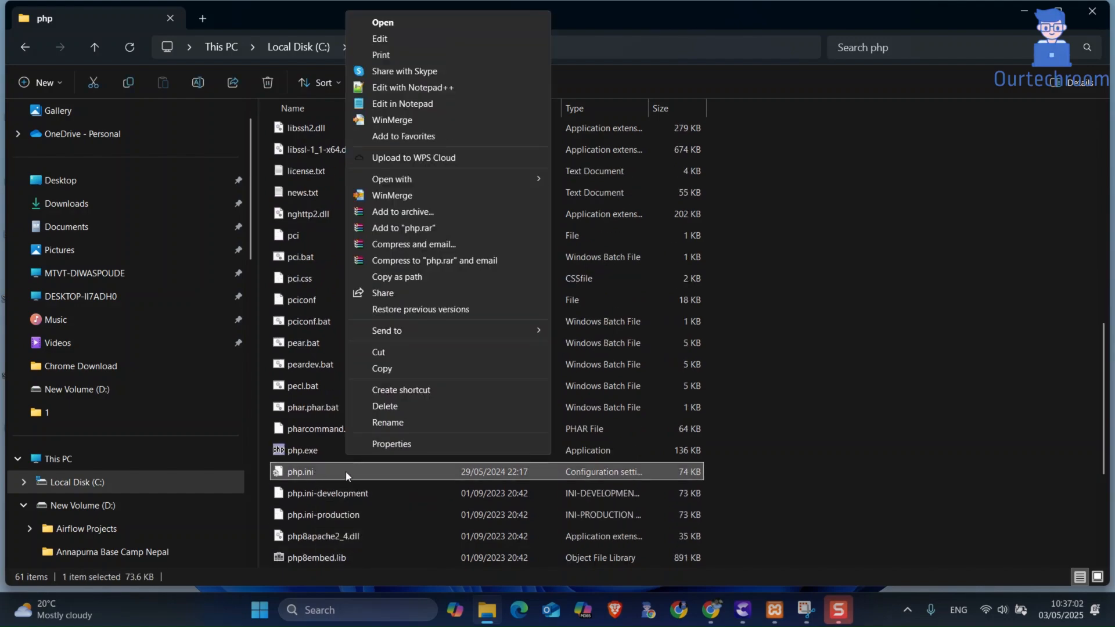
mouse_move(416, 39)
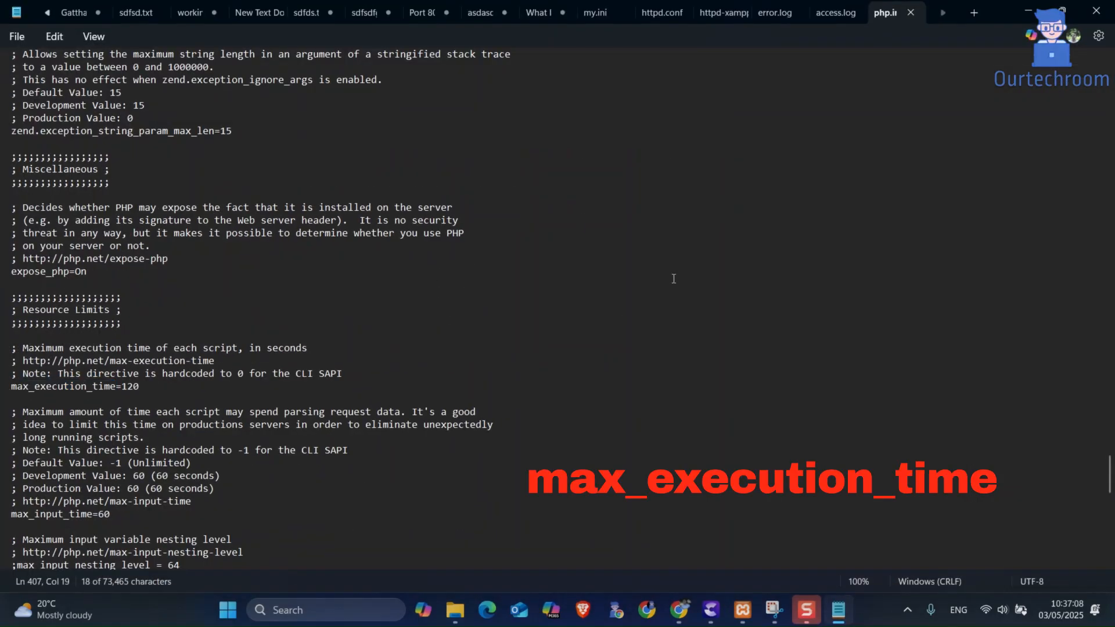
Search for max_execution_time and replace its value 120 with 300.
text(max_execution_time)
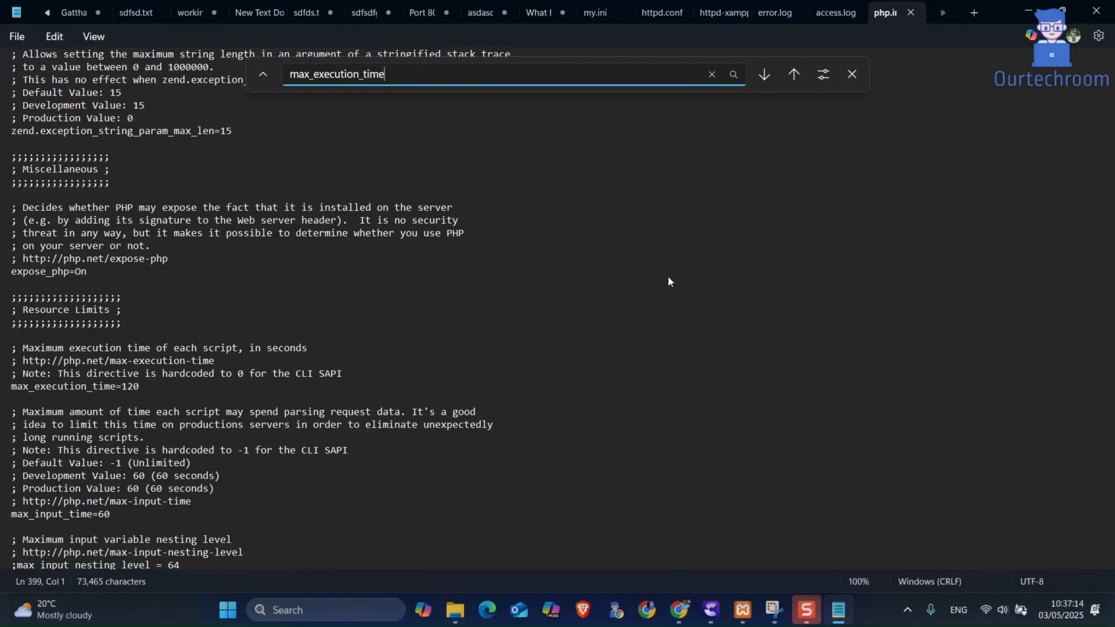
click(764, 74)
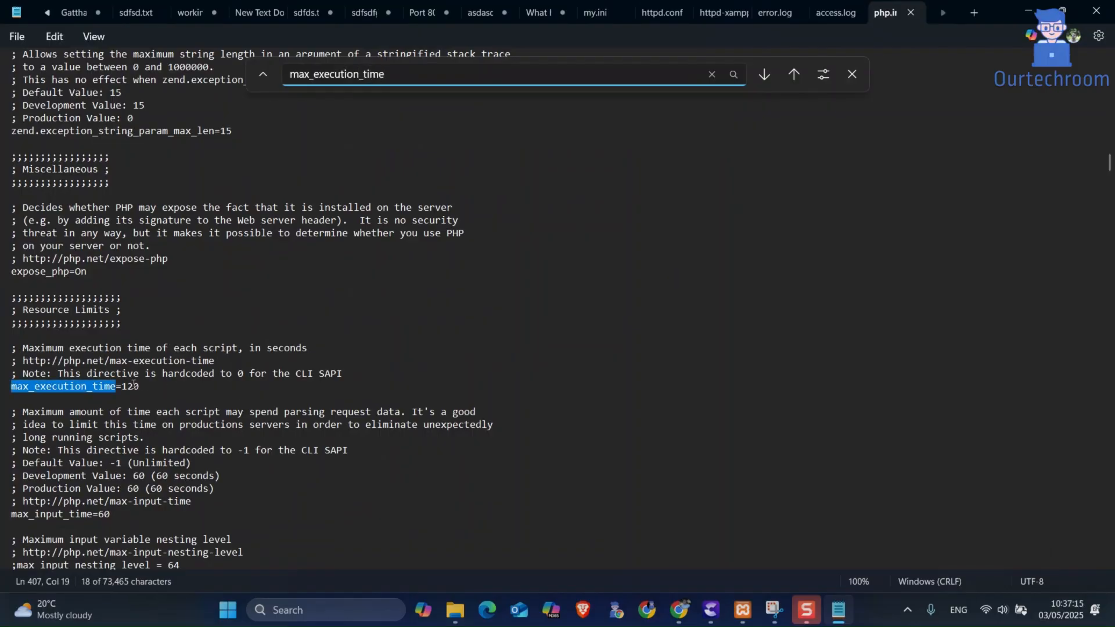
double_click(130, 386)
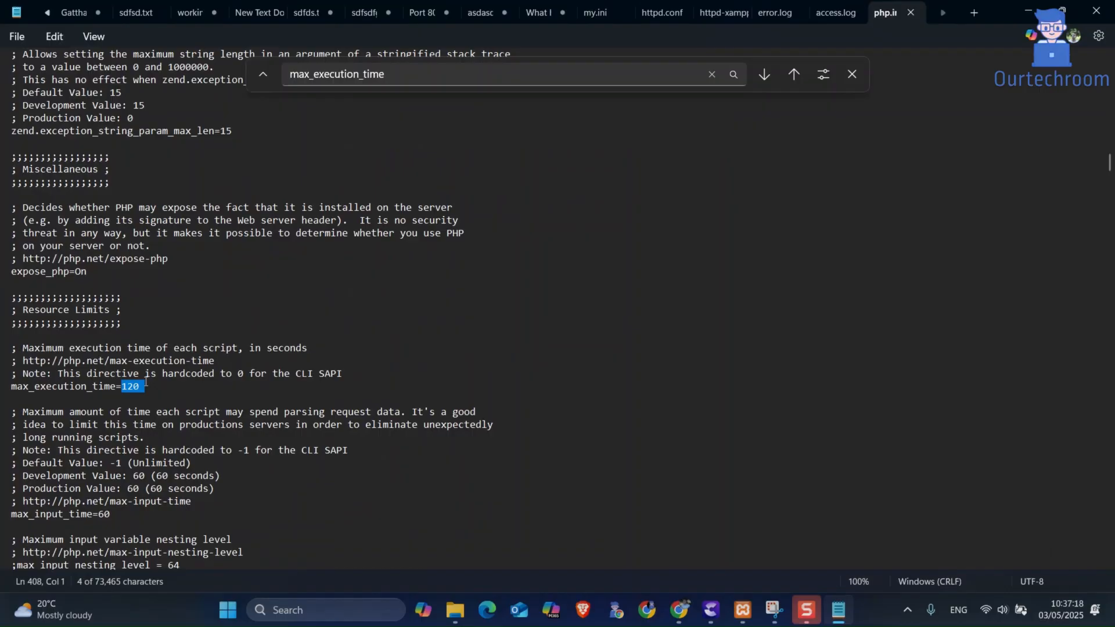
text(3)
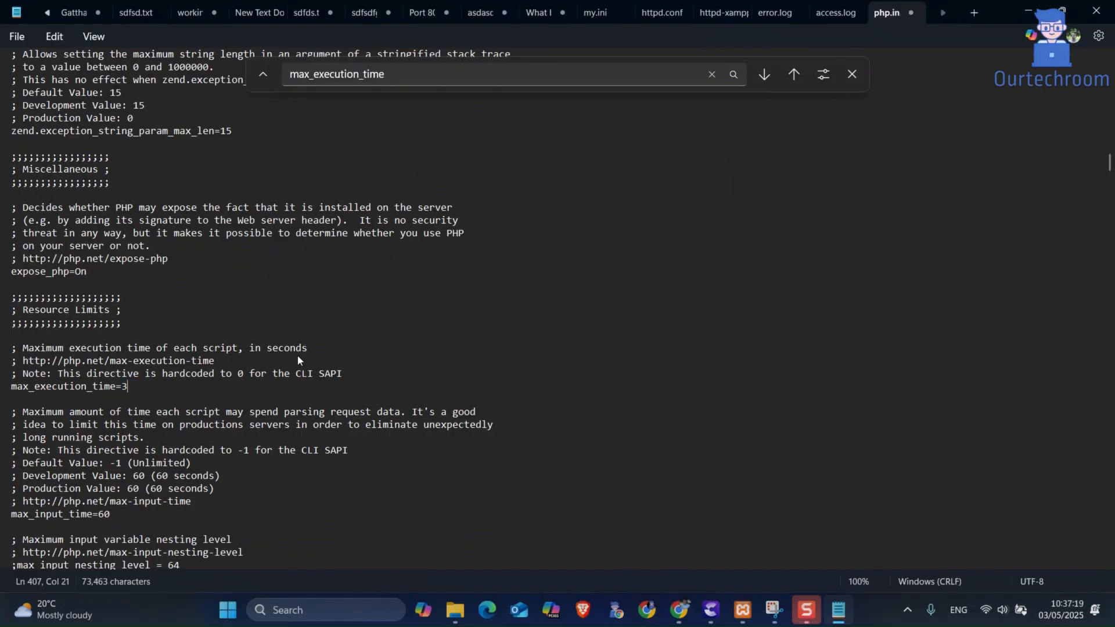
text(00)
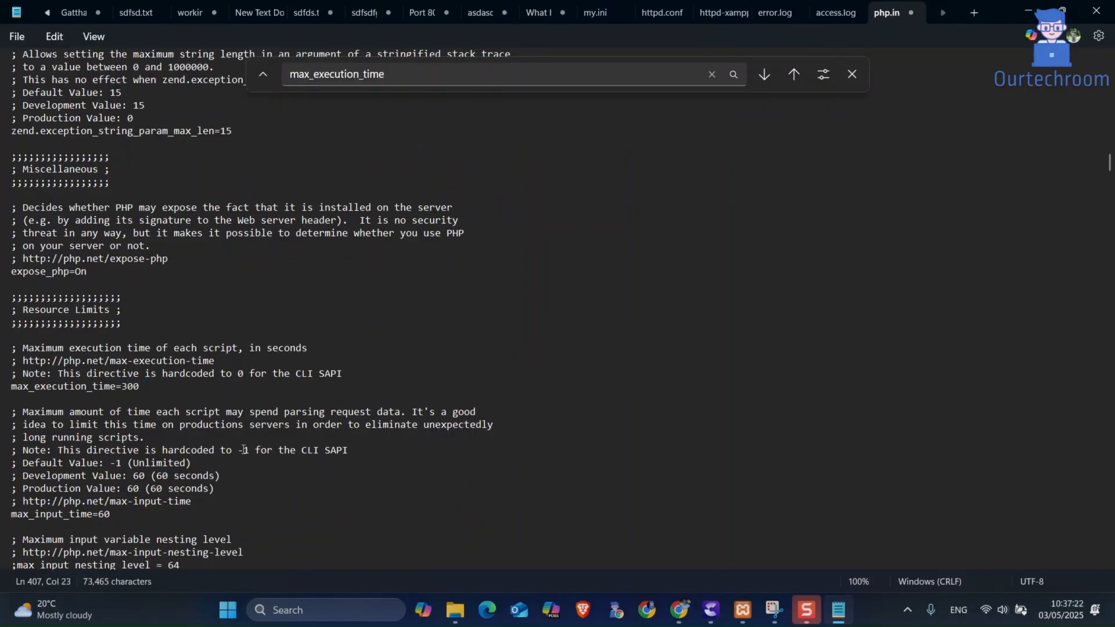